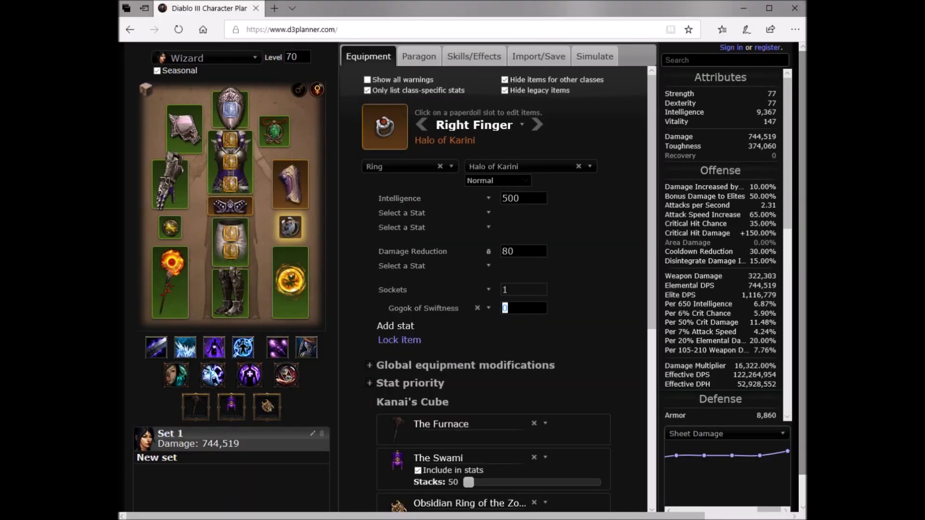
{"action": "mouse_move", "coordinate": [621, 247]}
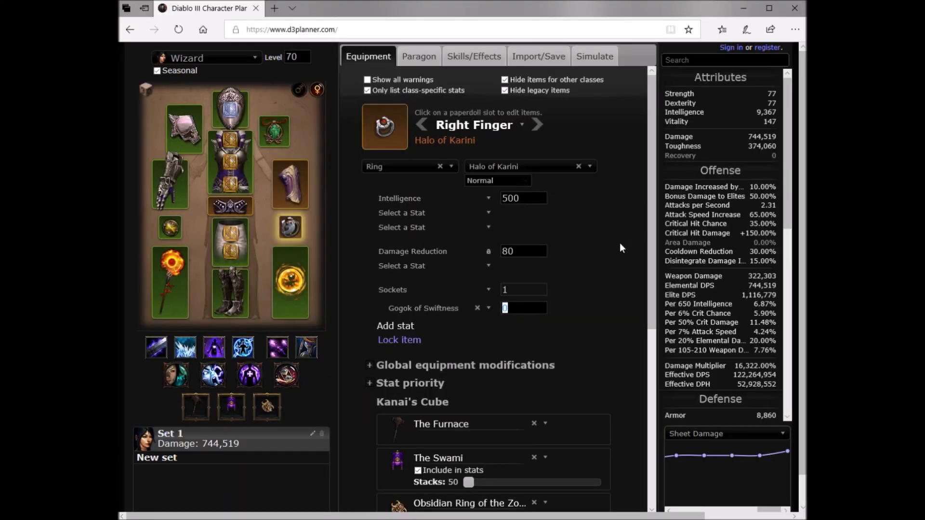
{"action": "mouse_move", "coordinate": [636, 245]}
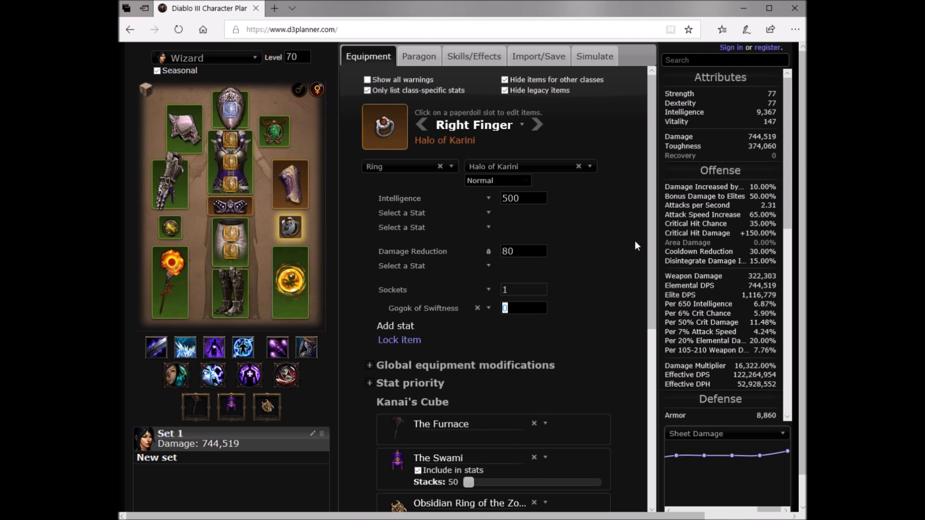
{"action": "mouse_move", "coordinate": [529, 250]}
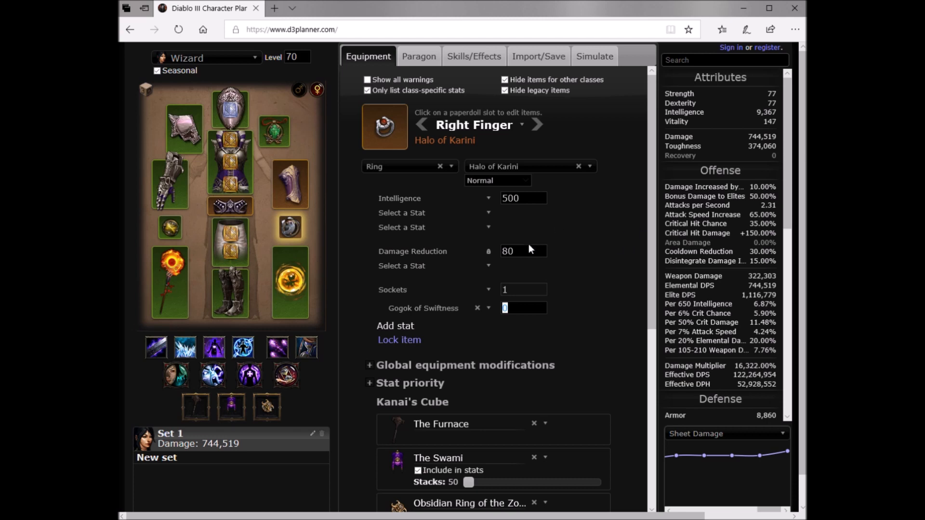
{"action": "mouse_move", "coordinate": [615, 316]}
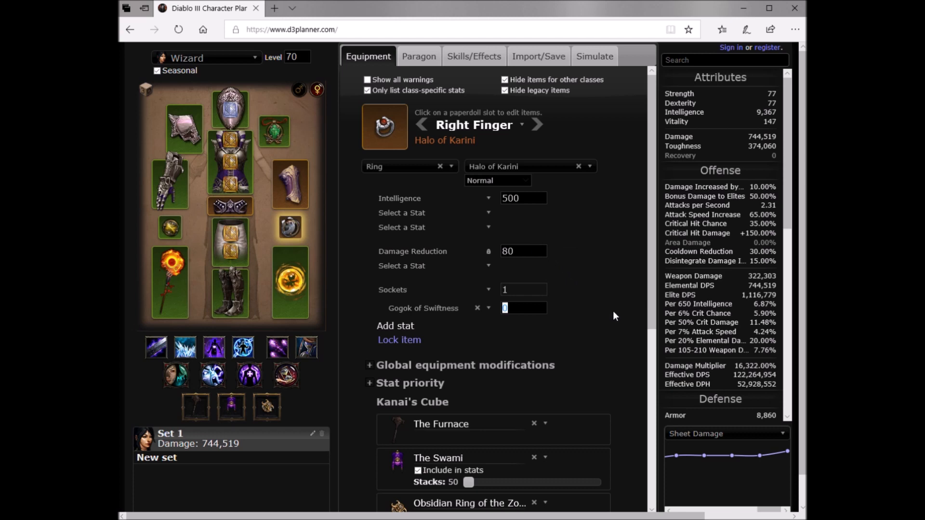
{"action": "mouse_move", "coordinate": [512, 325]}
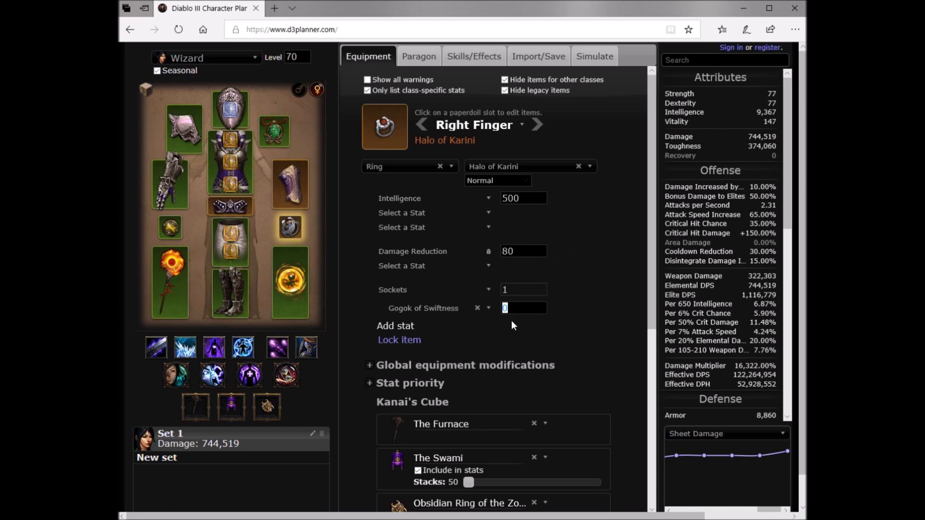
{"action": "mouse_move", "coordinate": [290, 183]}
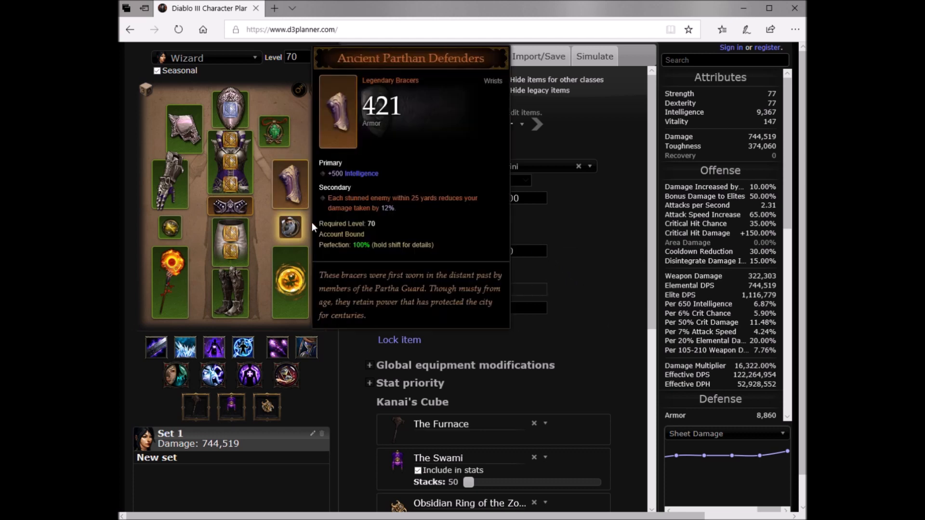
Review the Kanai's Cube item tooltips and show the Paragon allocation, all points at zero.
{"action": "left_click", "coordinate": [289, 227]}
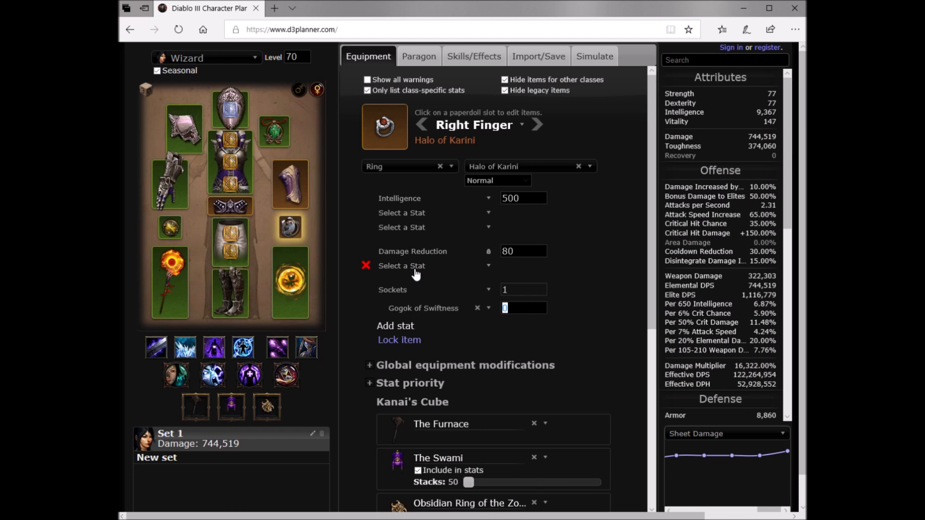
{"action": "mouse_move", "coordinate": [230, 109]}
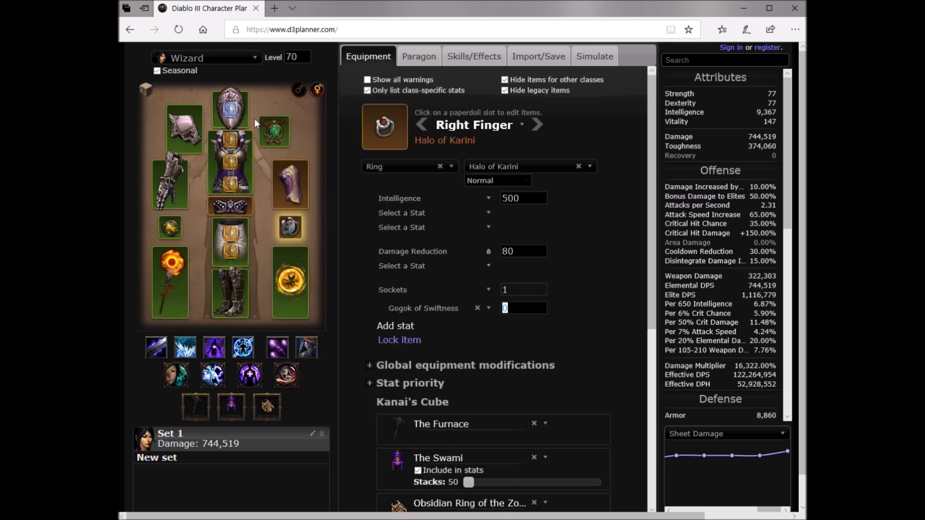
{"action": "mouse_move", "coordinate": [230, 205]}
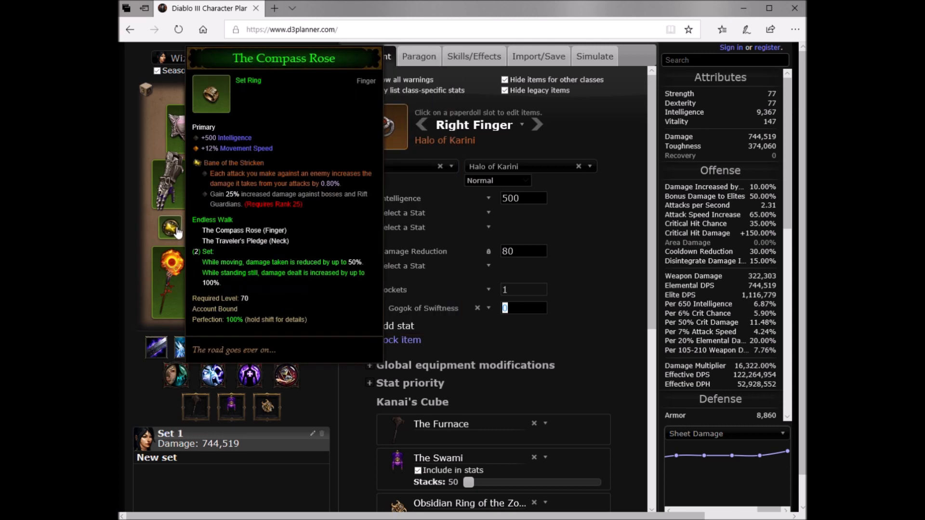
{"action": "mouse_move", "coordinate": [170, 283]}
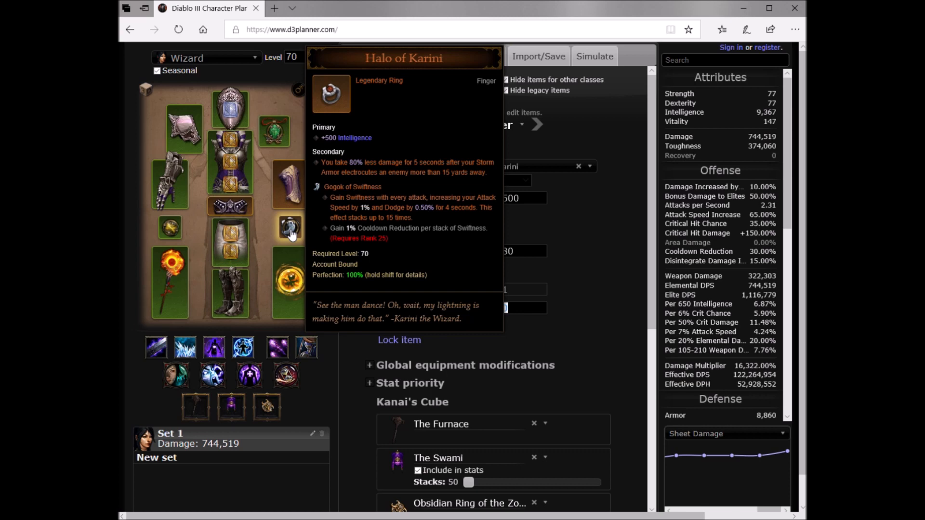
{"action": "mouse_move", "coordinate": [290, 183]}
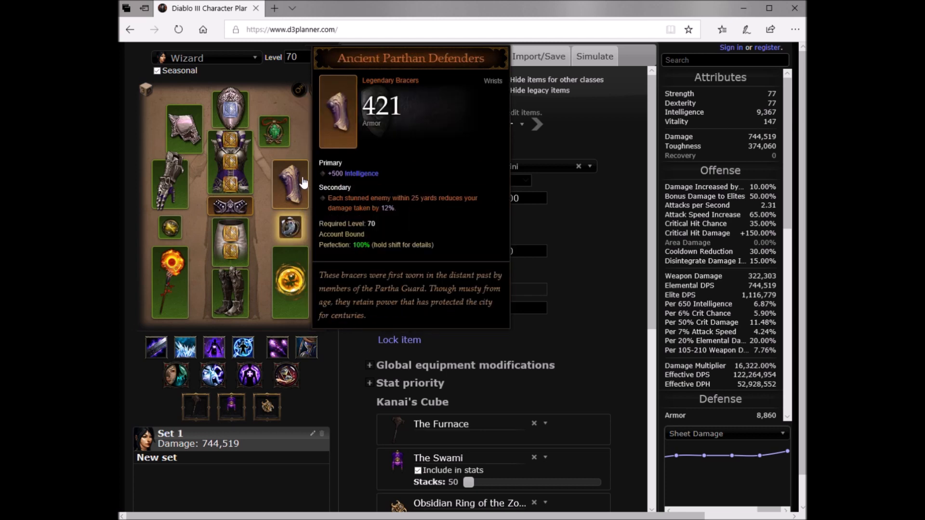
{"action": "mouse_move", "coordinate": [300, 186]}
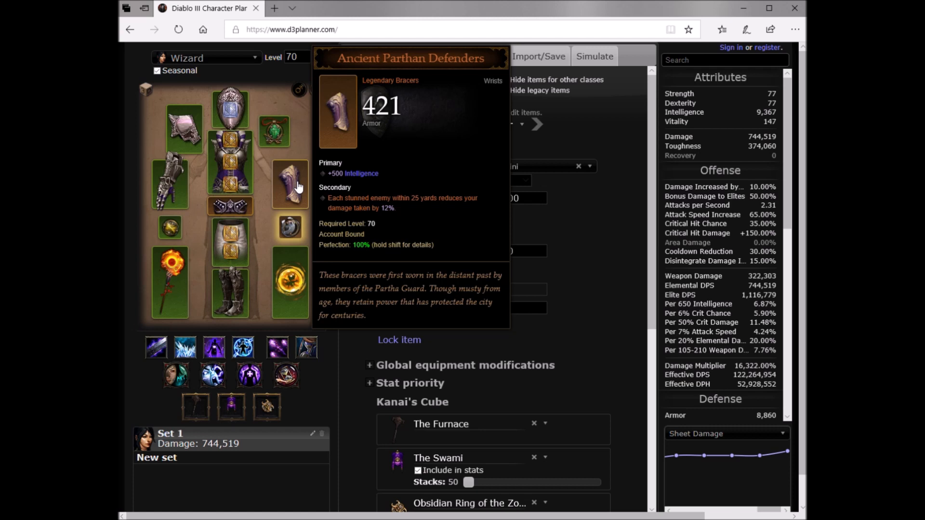
{"action": "mouse_move", "coordinate": [230, 104]}
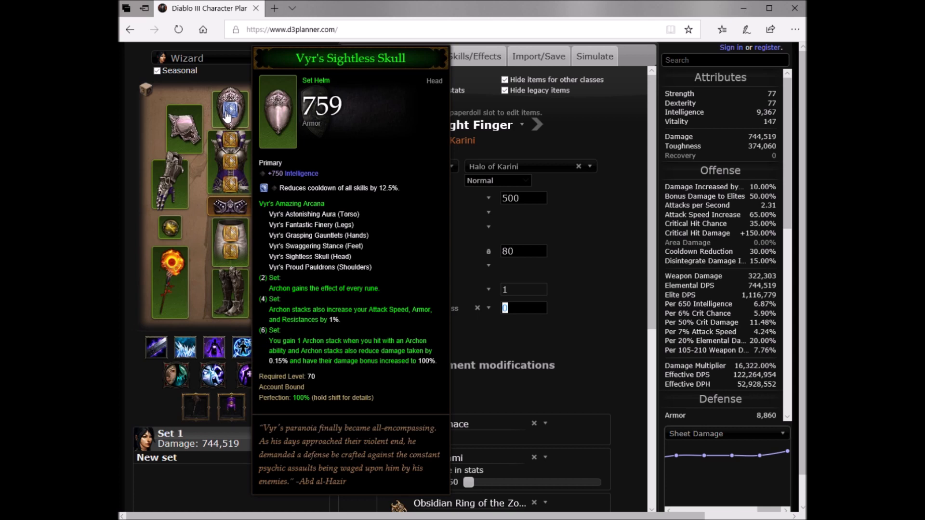
{"action": "mouse_move", "coordinate": [228, 121]}
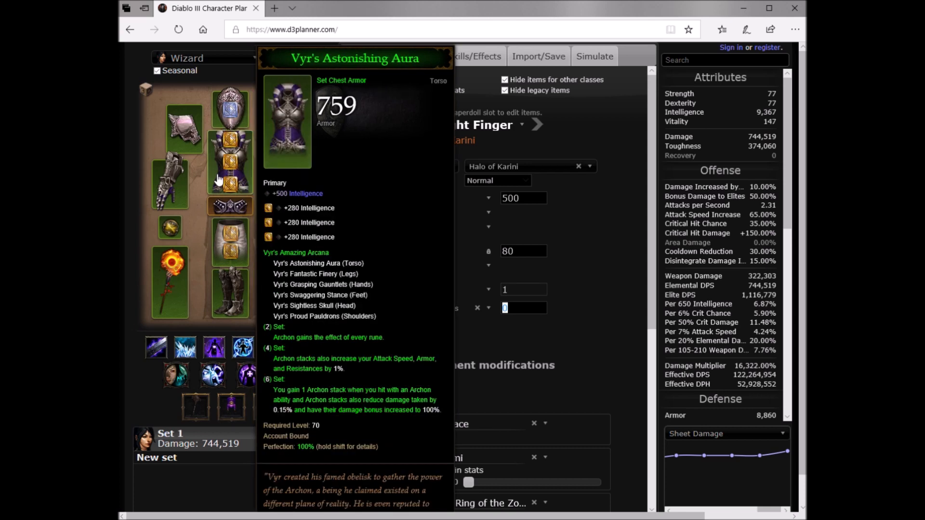
{"action": "mouse_move", "coordinate": [247, 183]}
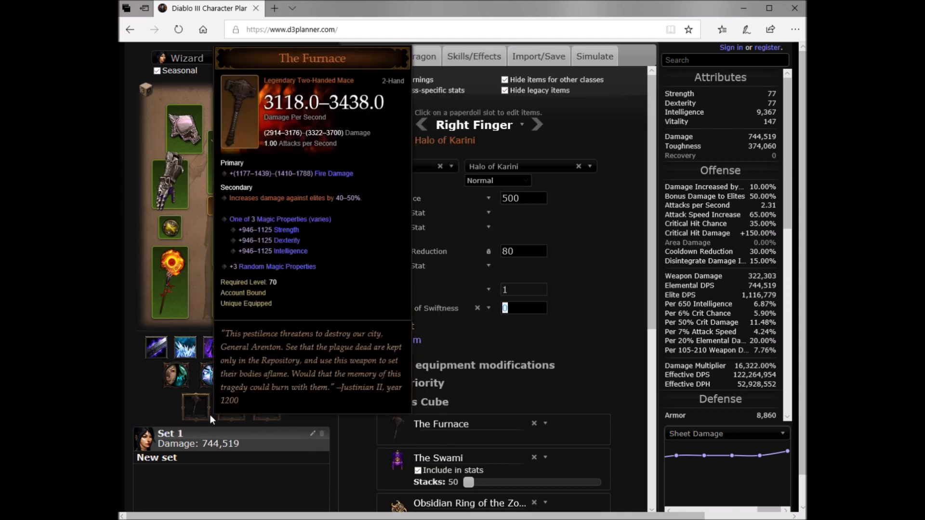
{"action": "mouse_move", "coordinate": [200, 414]}
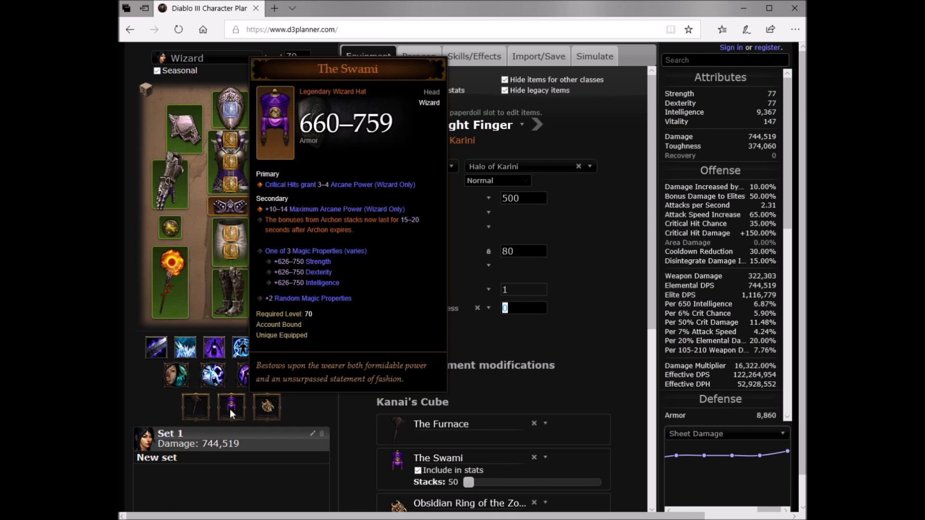
{"action": "mouse_move", "coordinate": [267, 407]}
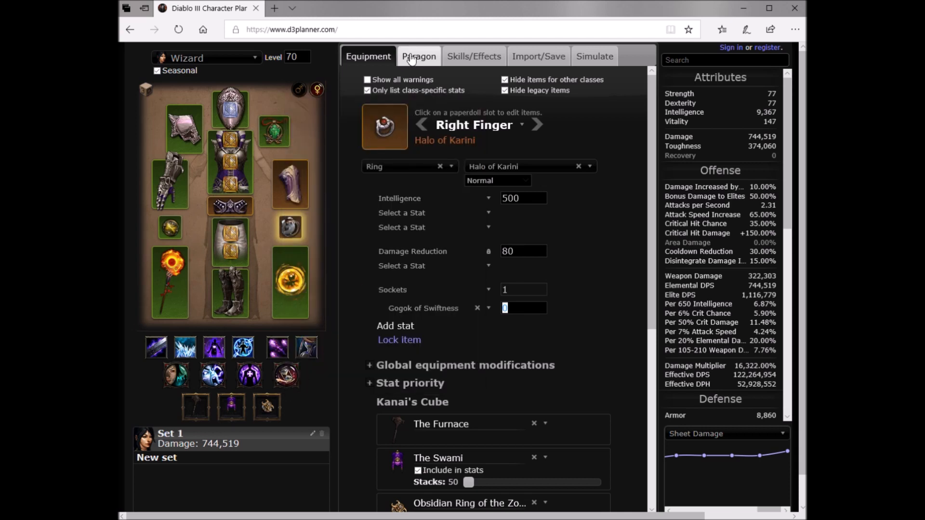
{"action": "left_click", "coordinate": [418, 56]}
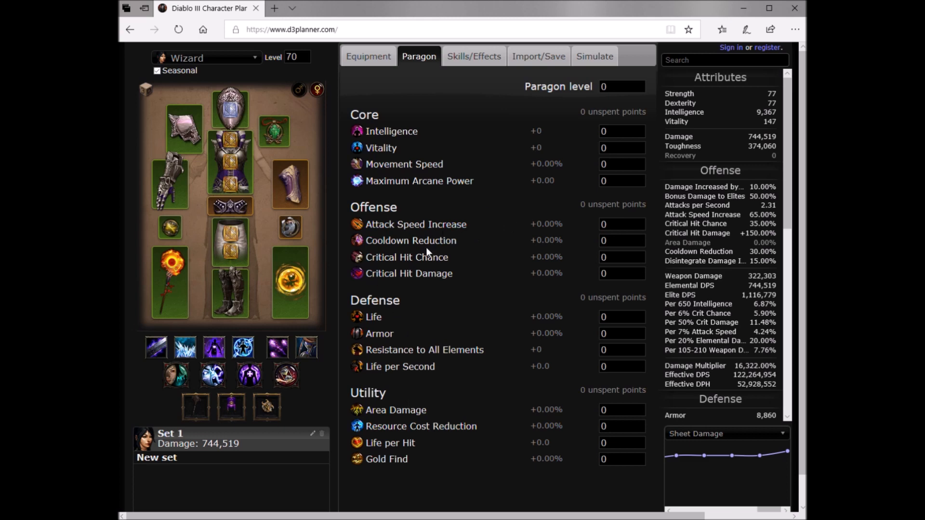
On Skills/Effects, count Frost Nova (Deep Freeze) in the character's stats.
{"action": "left_click", "coordinate": [472, 56]}
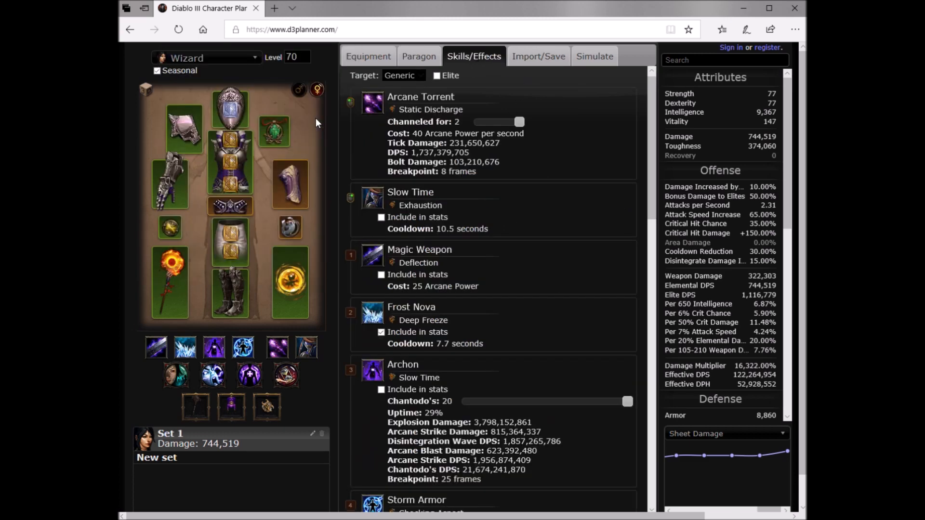
{"action": "mouse_move", "coordinate": [373, 103]}
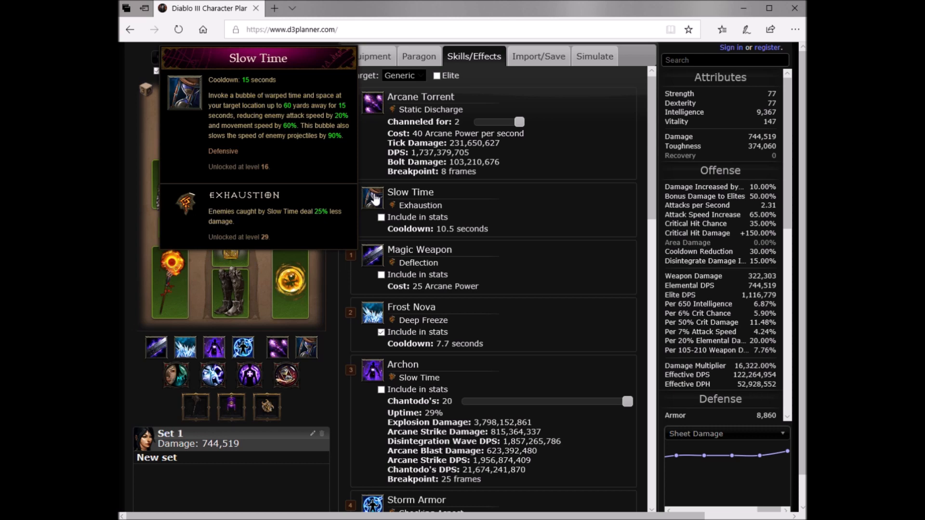
{"action": "mouse_move", "coordinate": [379, 262]}
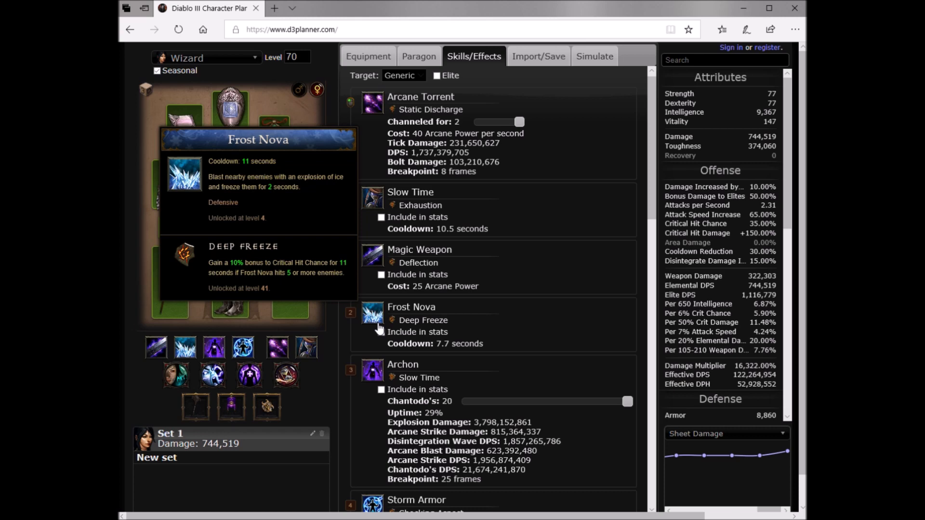
{"action": "left_click", "coordinate": [381, 332]}
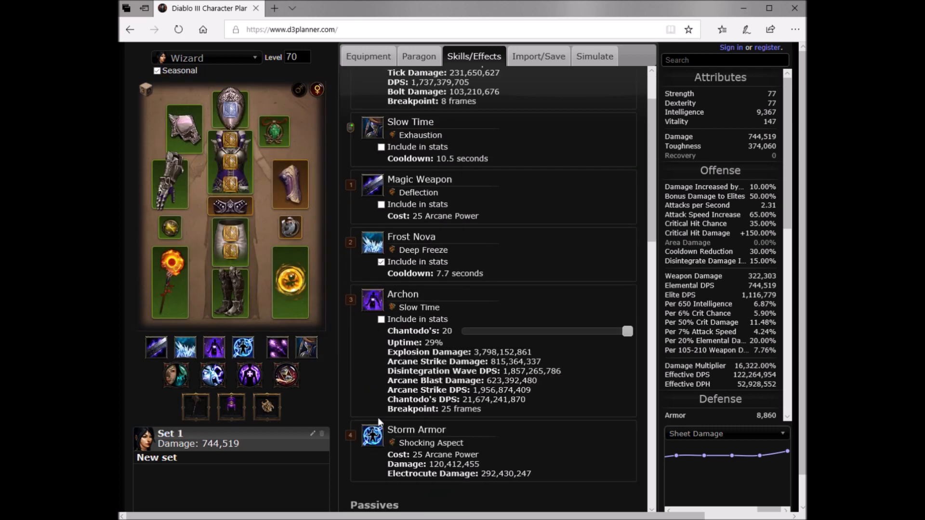
{"action": "mouse_move", "coordinate": [383, 435]}
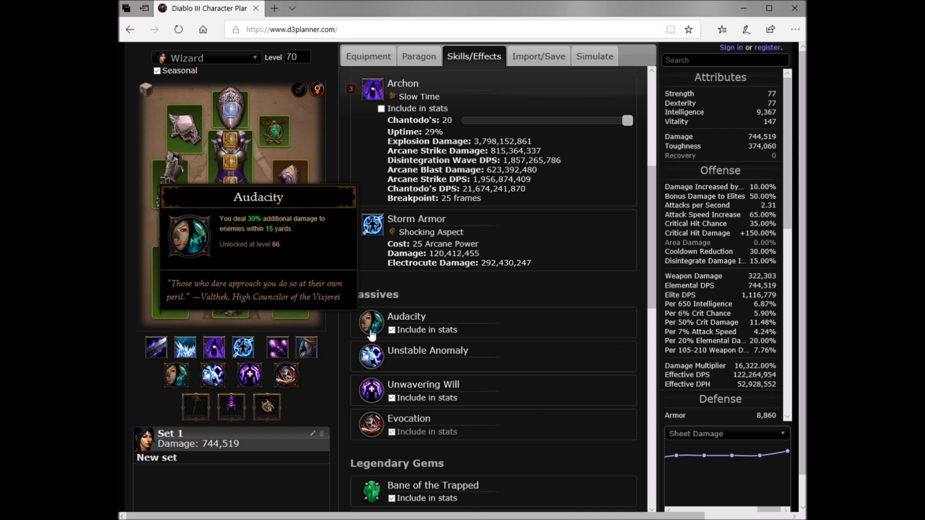
{"action": "mouse_move", "coordinate": [370, 357]}
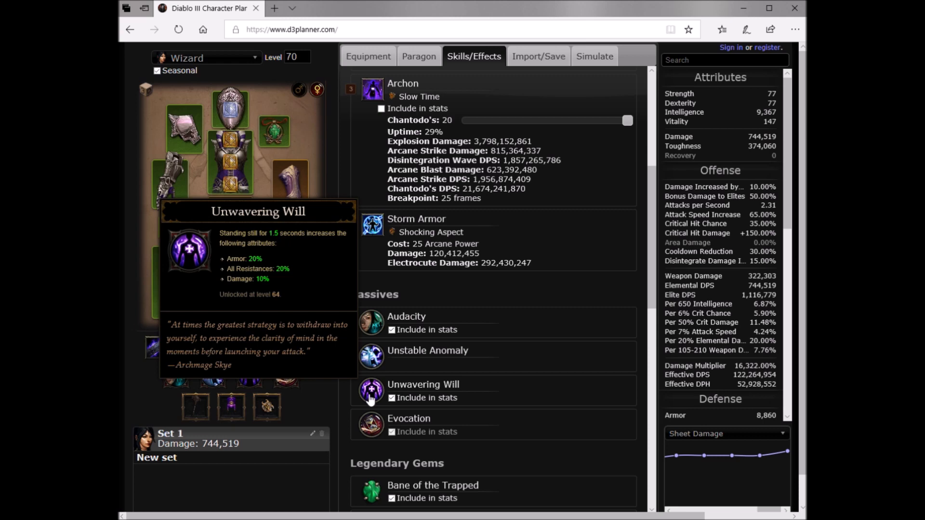
{"action": "mouse_move", "coordinate": [372, 420]}
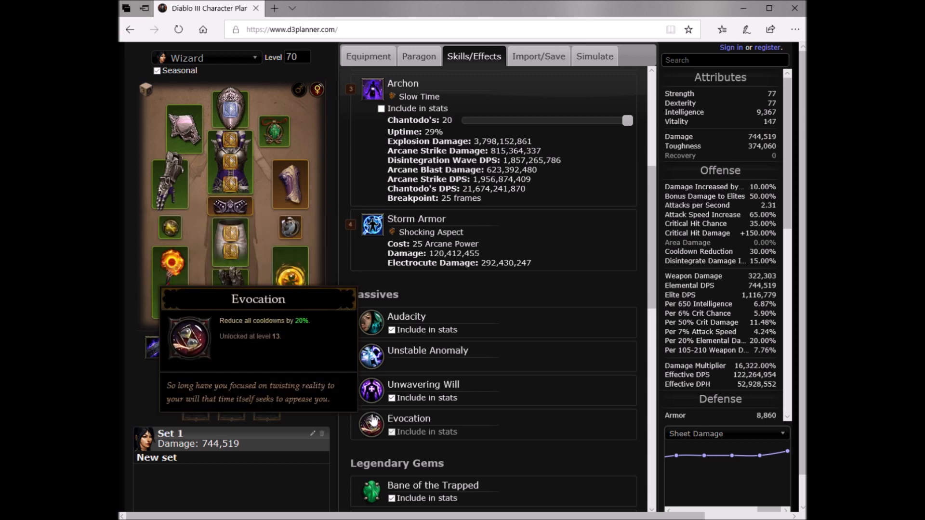
{"action": "mouse_move", "coordinate": [375, 426]}
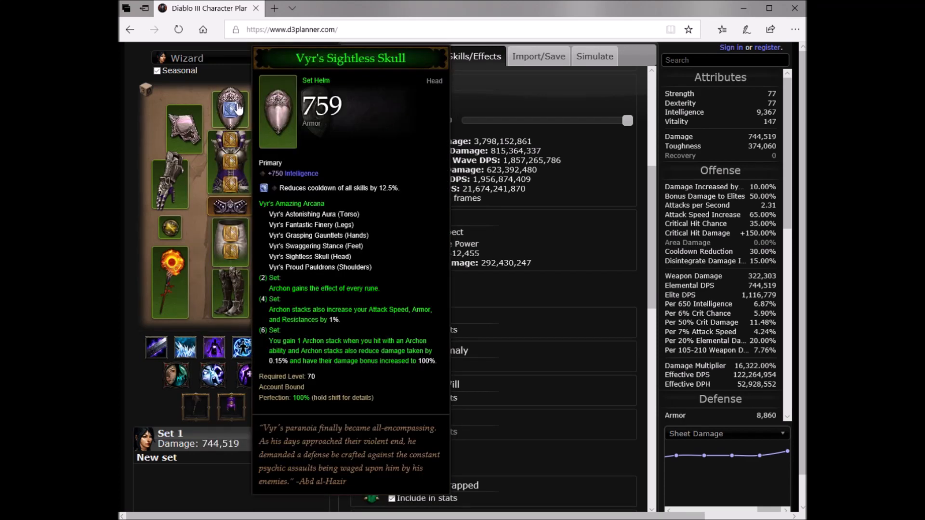
{"action": "mouse_move", "coordinate": [236, 136]}
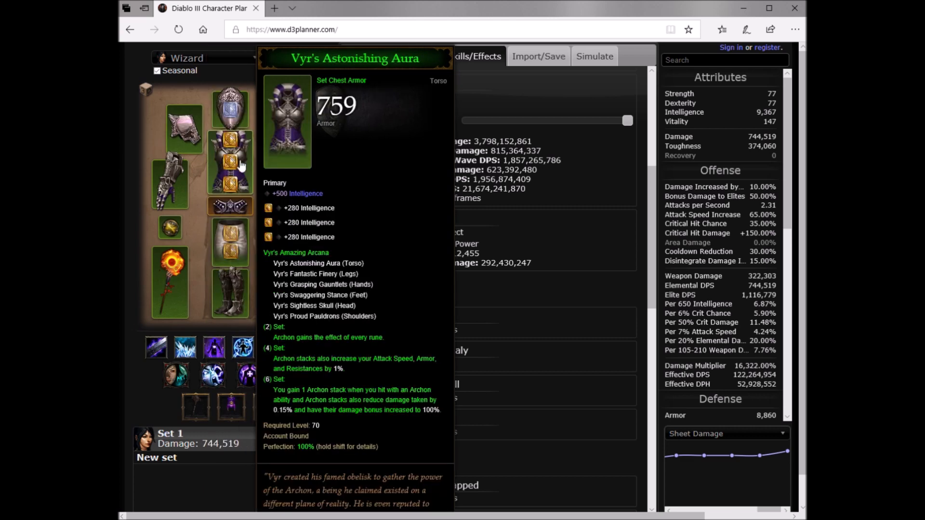
{"action": "mouse_move", "coordinate": [246, 171]}
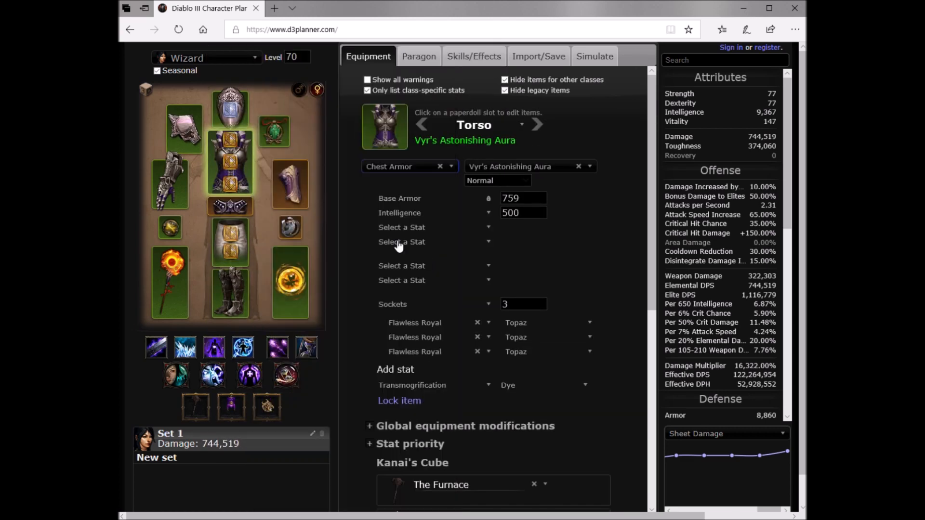
Add Vitality and Armor to Vyr's chest and swap Halo of Karini's Intelligence for Physical Damage.
{"action": "left_click", "coordinate": [433, 227]}
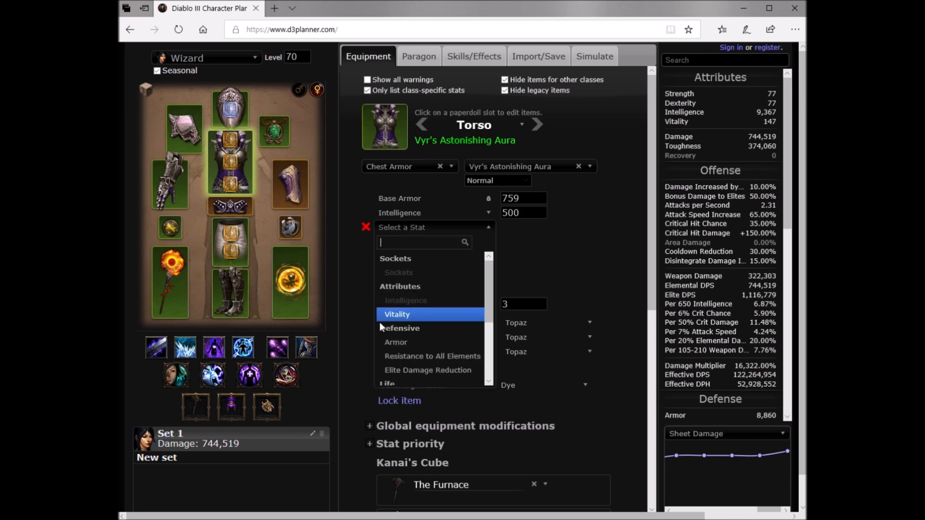
{"action": "left_click", "coordinate": [396, 314]}
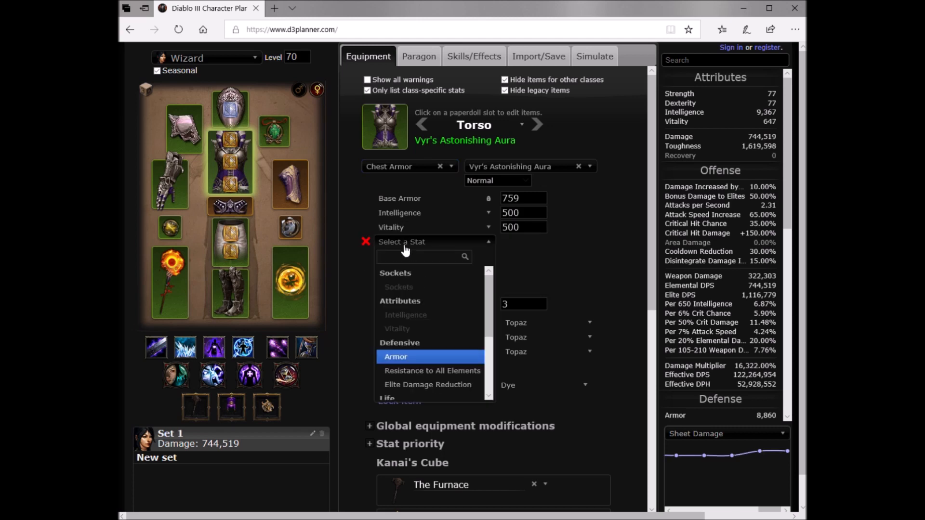
{"action": "mouse_move", "coordinate": [410, 346]}
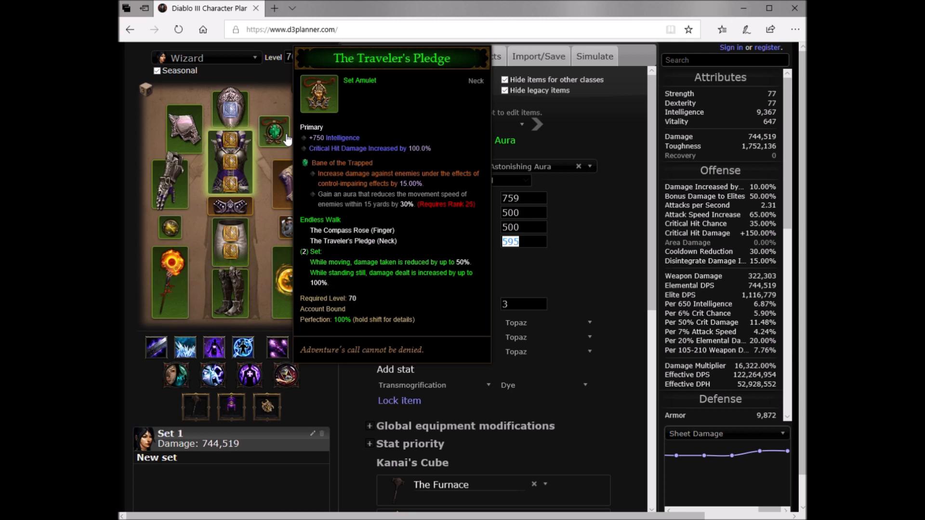
{"action": "mouse_move", "coordinate": [172, 183]}
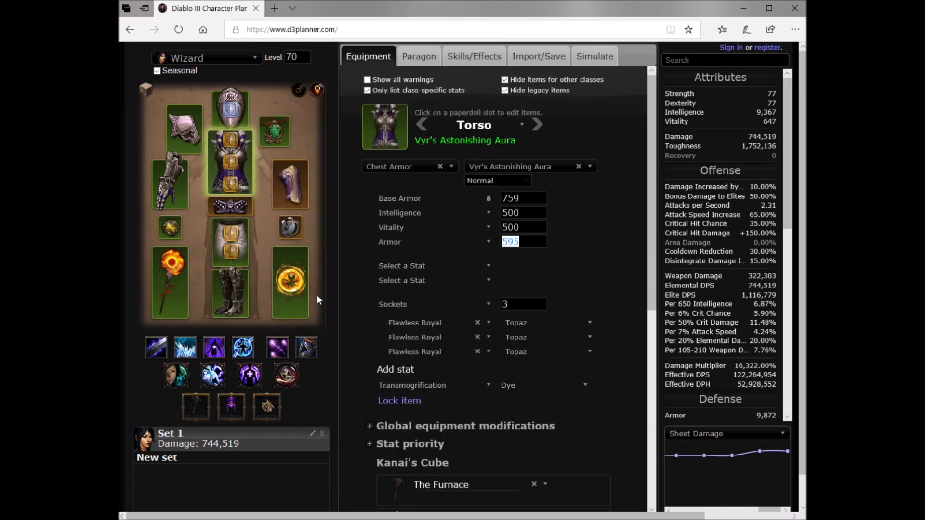
{"action": "mouse_move", "coordinate": [289, 283]}
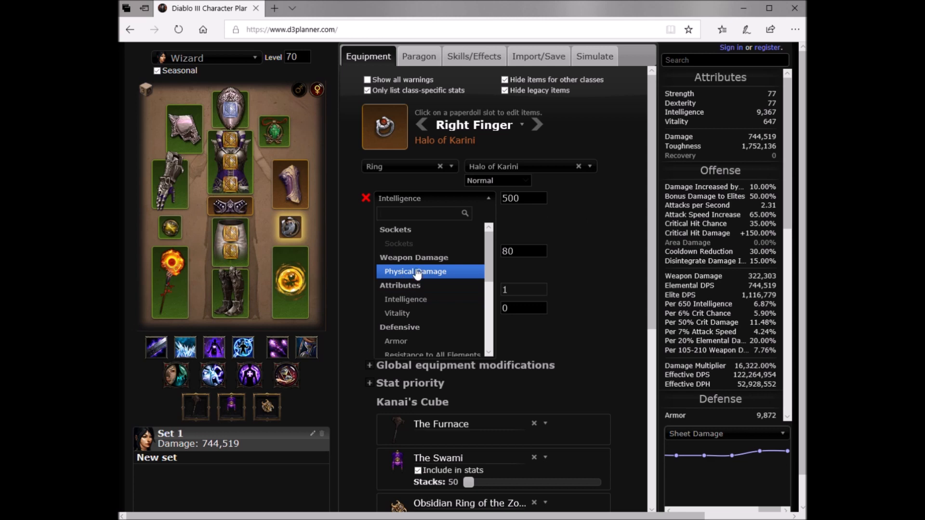
{"action": "left_click", "coordinate": [415, 272]}
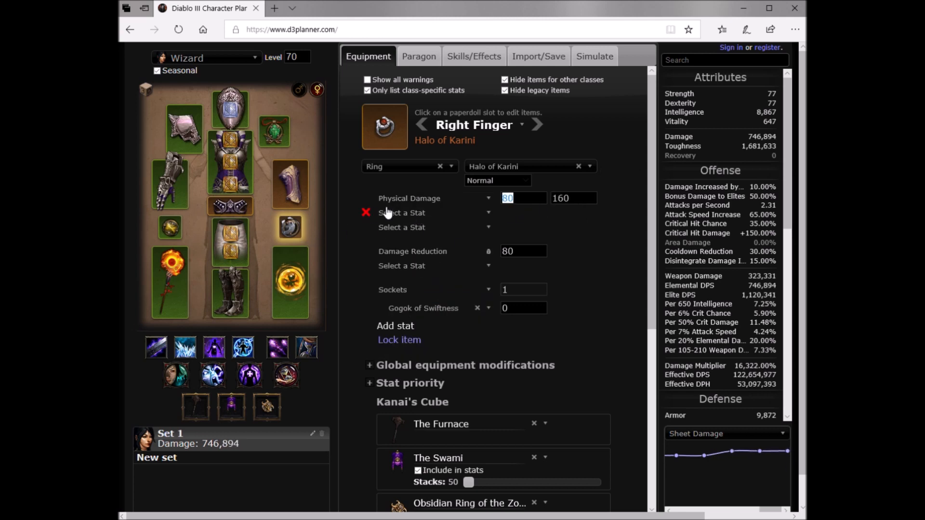
{"action": "left_click", "coordinate": [366, 212]}
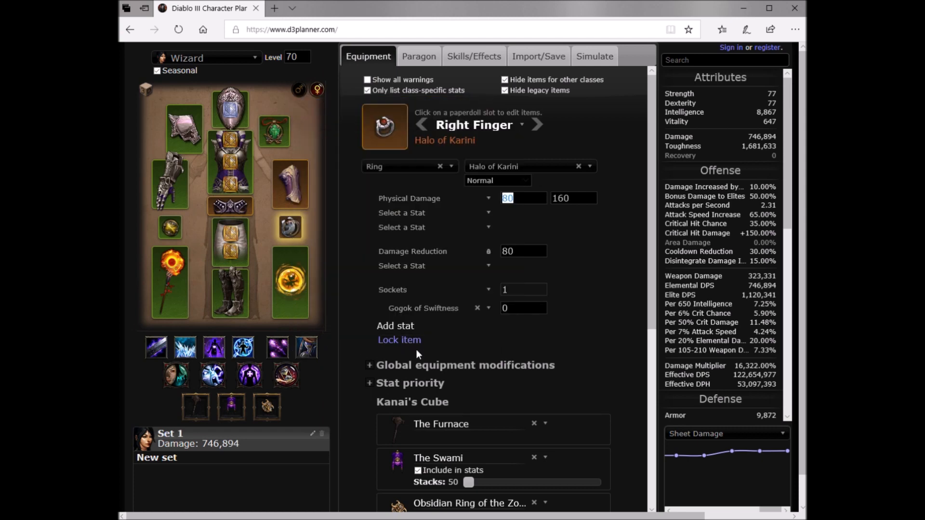
{"action": "mouse_move", "coordinate": [430, 356]}
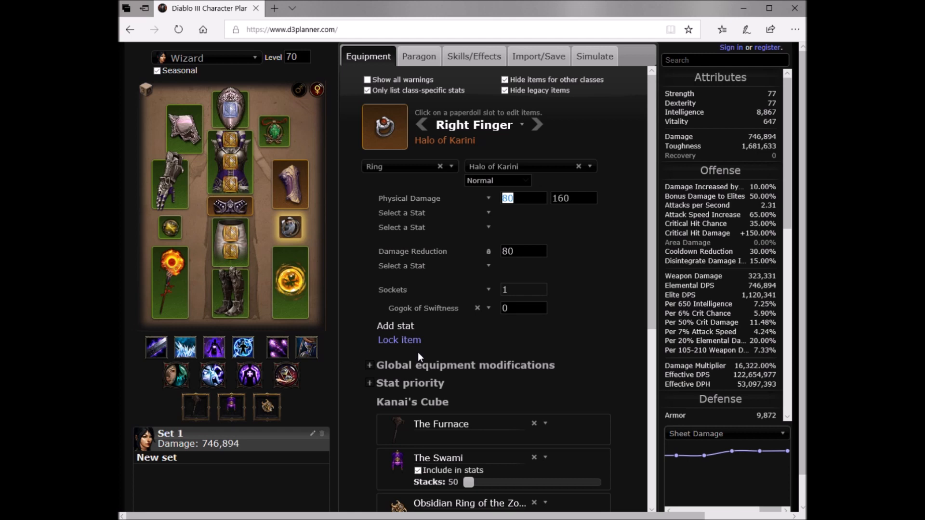
{"action": "mouse_move", "coordinate": [394, 295]}
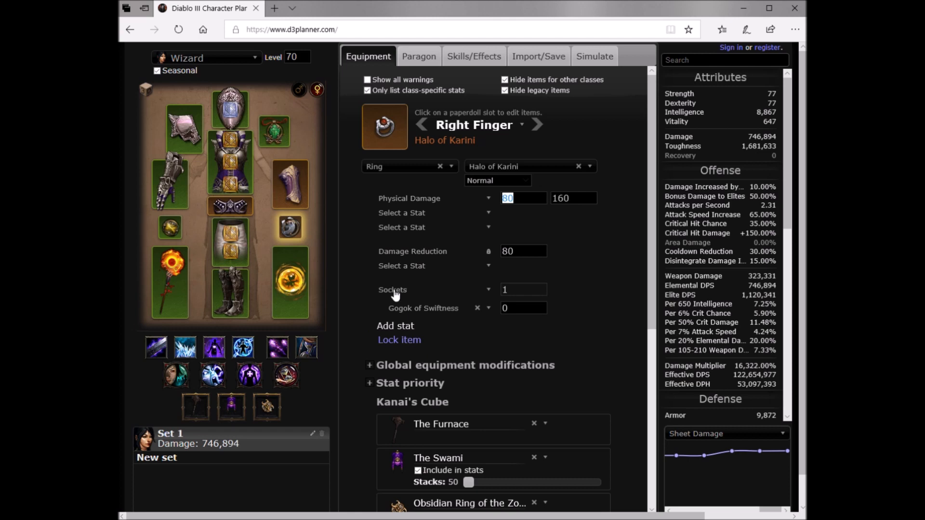
{"action": "mouse_move", "coordinate": [381, 313]}
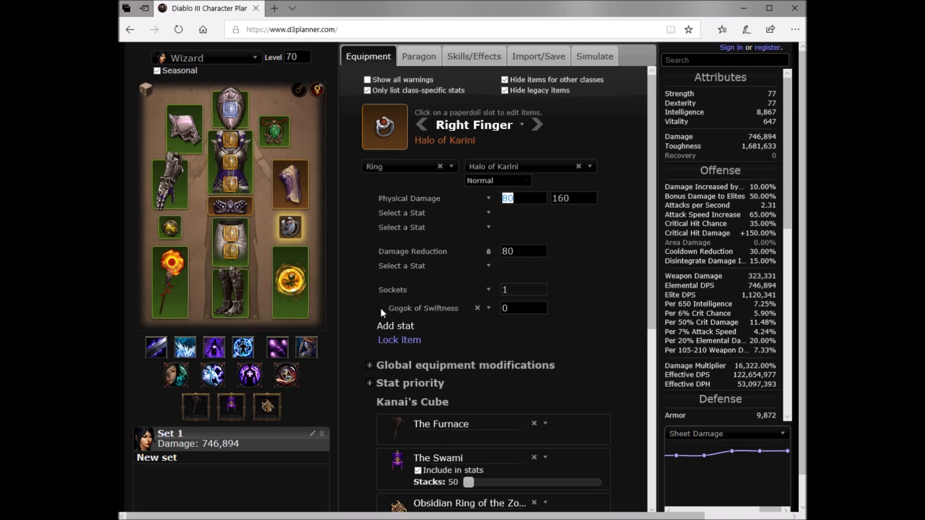
{"action": "mouse_move", "coordinate": [424, 312]}
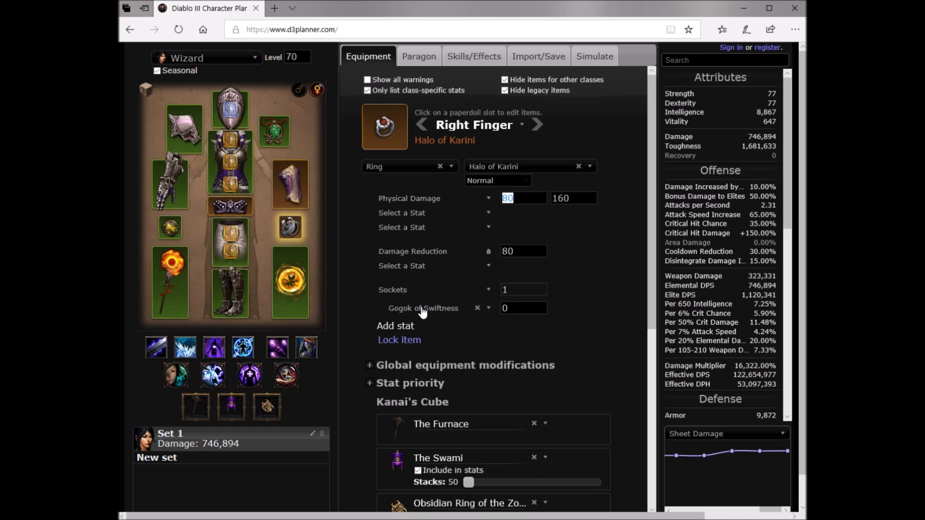
{"action": "mouse_move", "coordinate": [411, 269]}
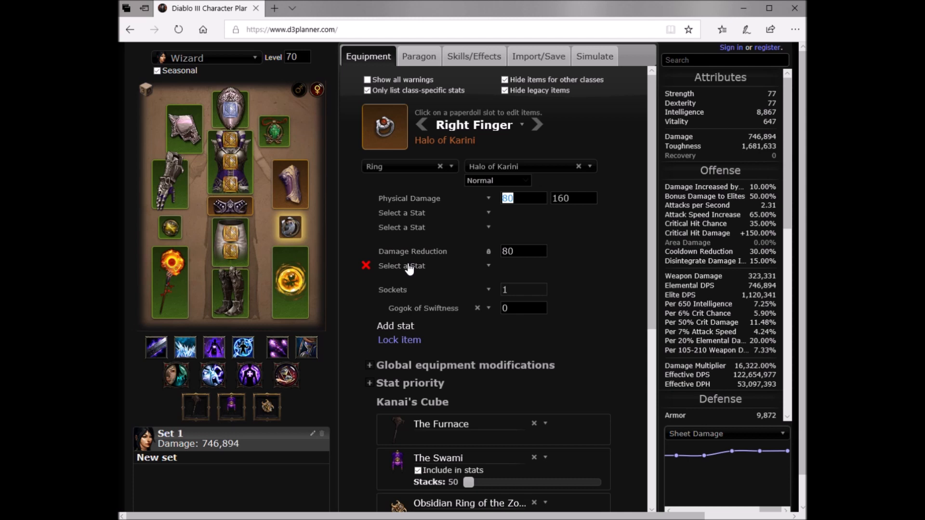
{"action": "left_click", "coordinate": [366, 265]}
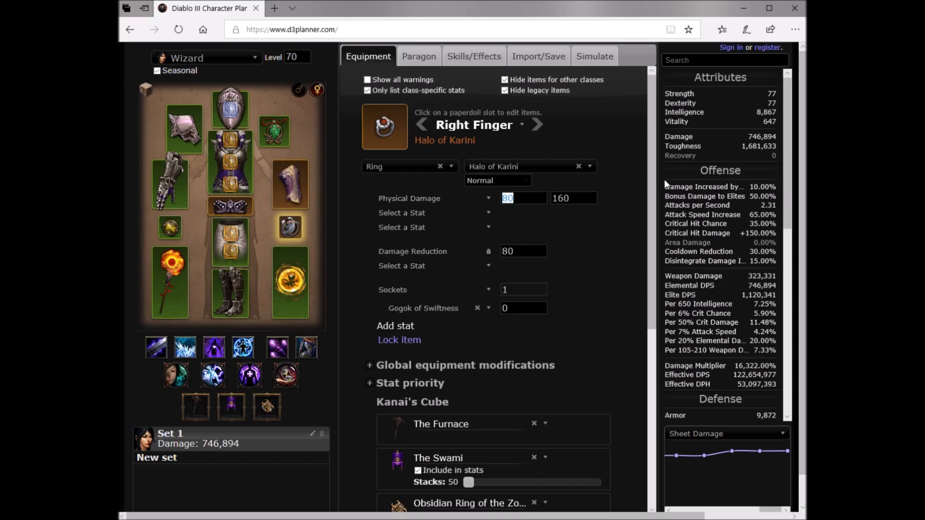